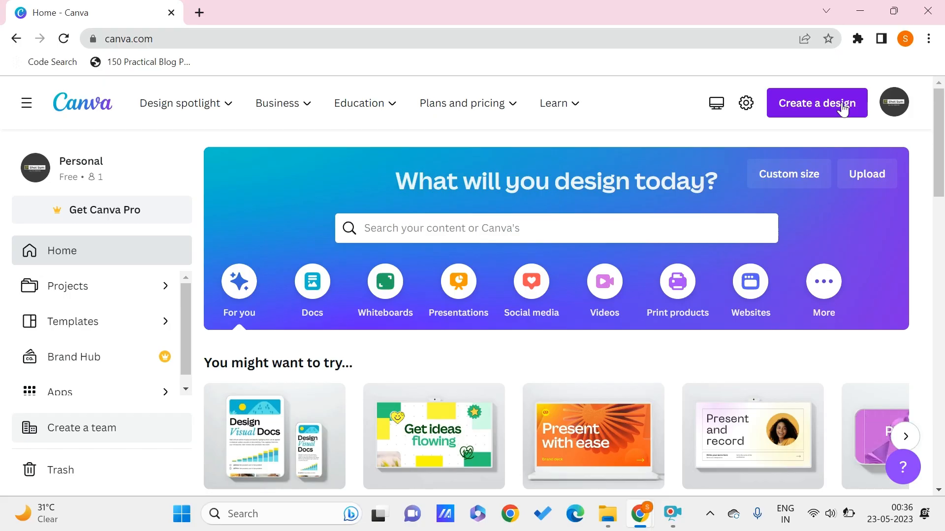
mouse_move(237, 75)
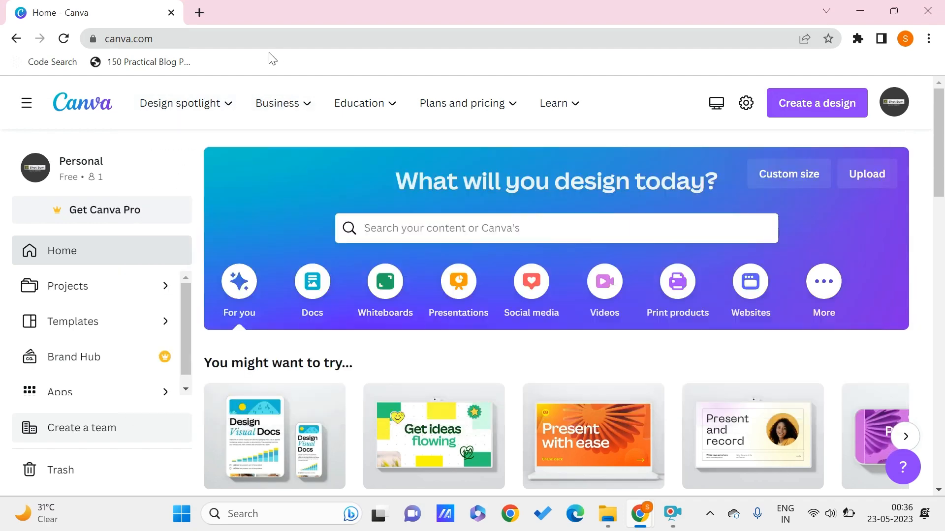
Start a new blank Presentation design from the Create a design list
left_click(181, 103)
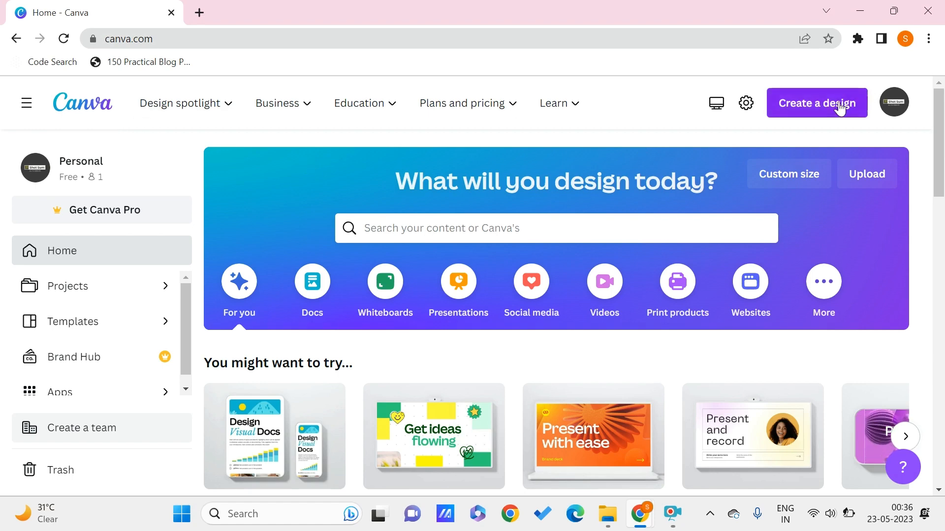
left_click(817, 102)
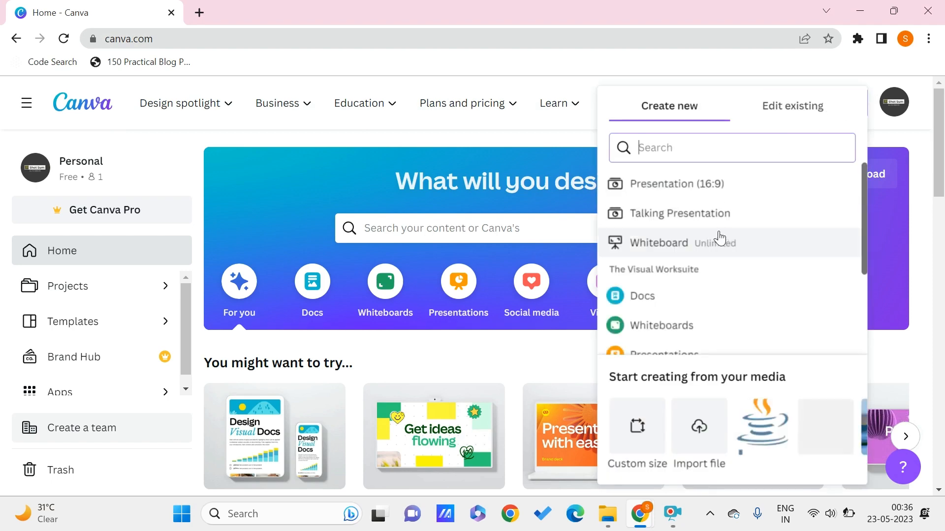
scroll("down", 3)
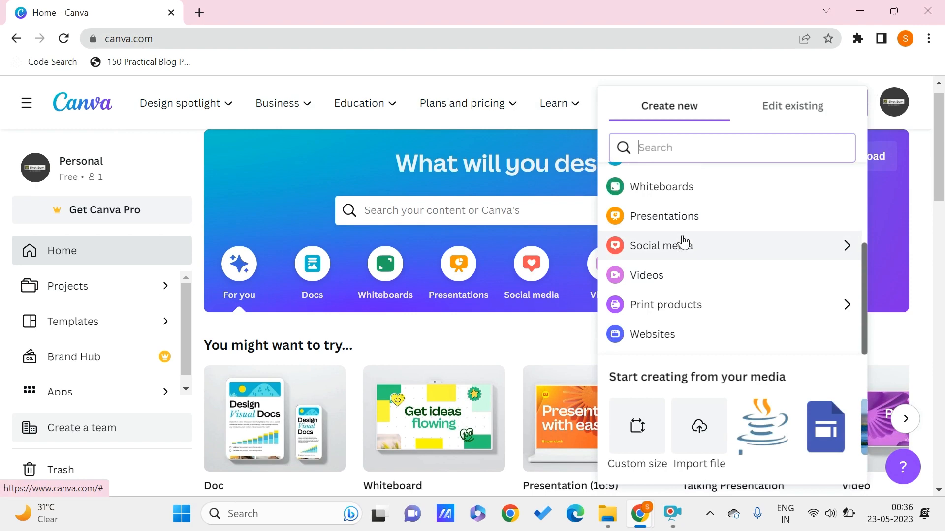
left_click(663, 215)
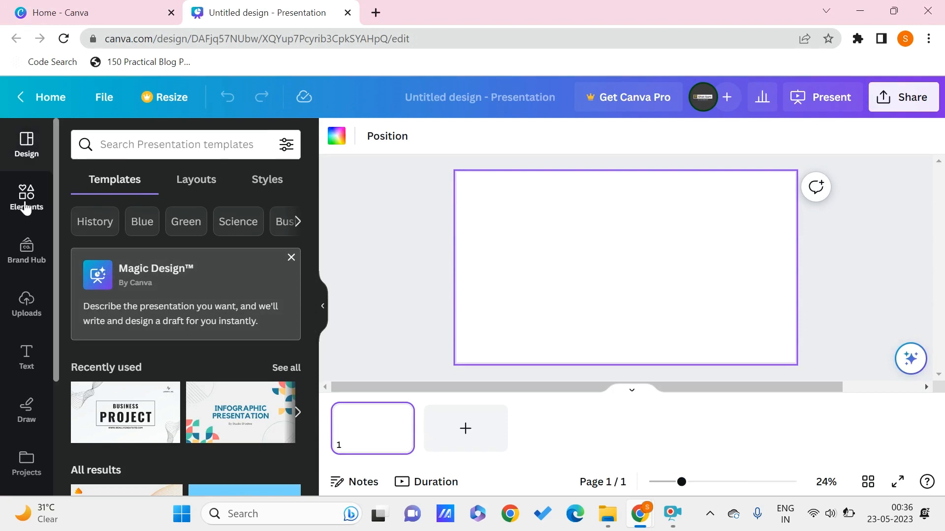
Find a red circle in Elements, add it, and move it toward the slide's left
left_click(26, 199)
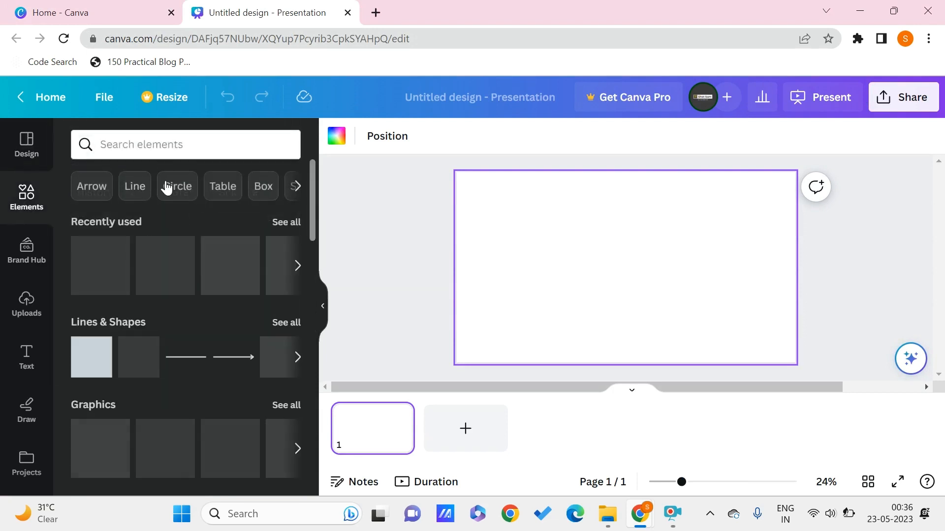
left_click(177, 186)
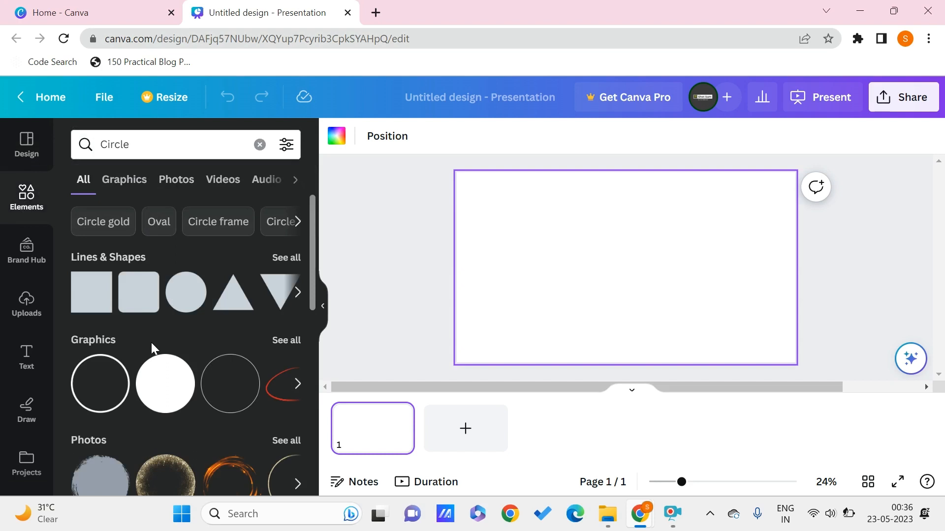
scroll("down", 3)
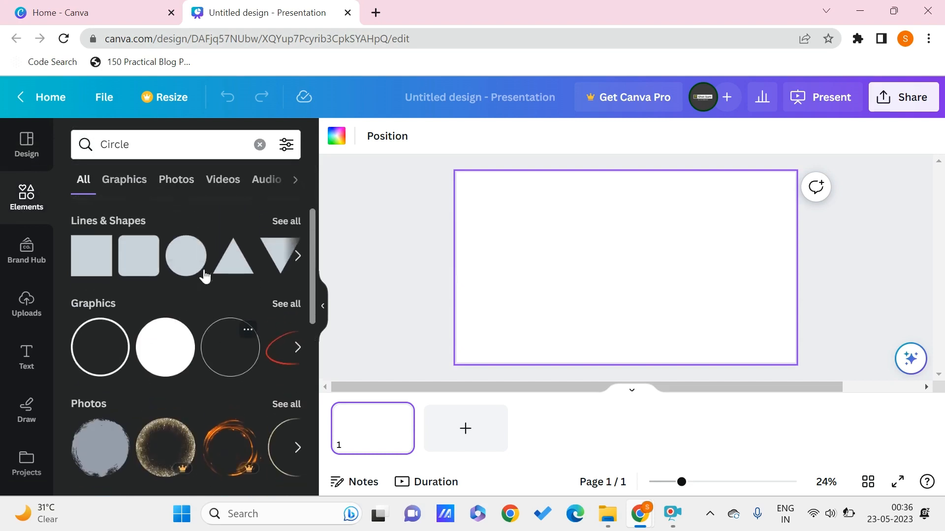
left_click(168, 144)
type("RED ")
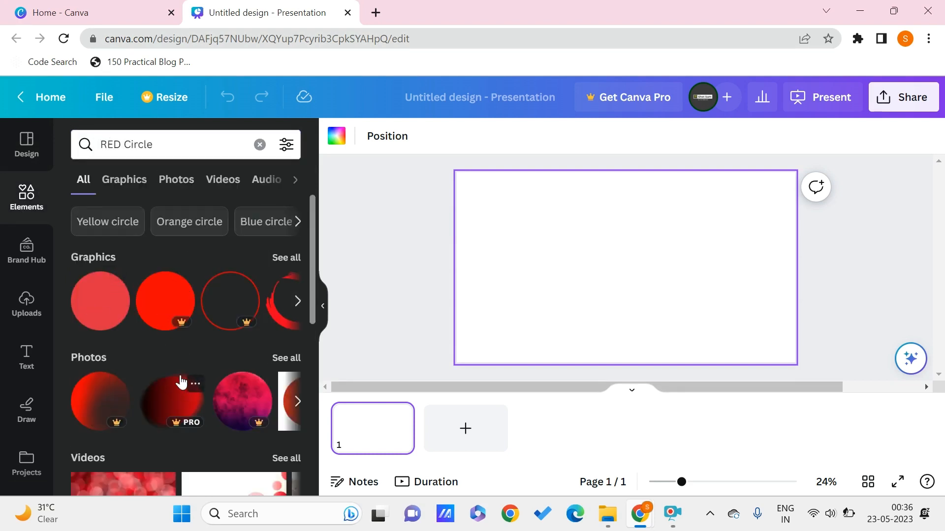
left_click(99, 301)
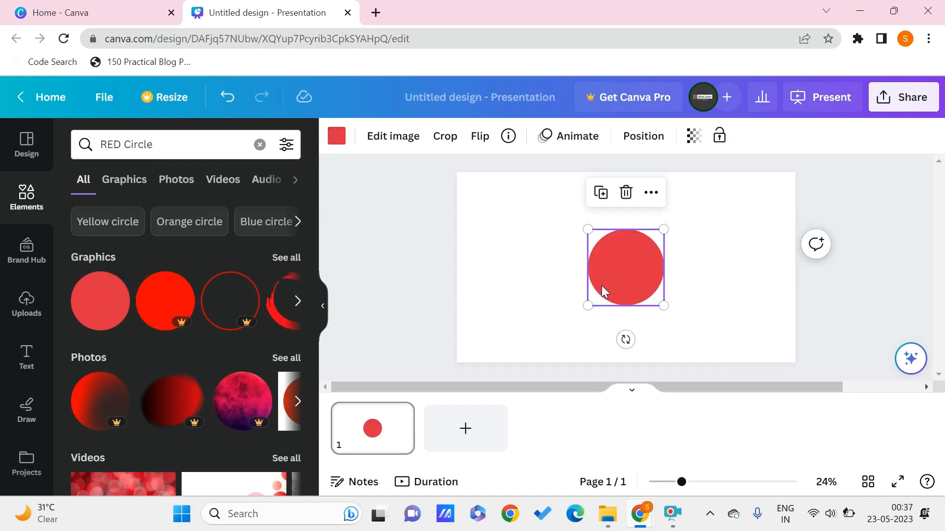
left_click_drag(626, 266, 541, 252)
type("RE")
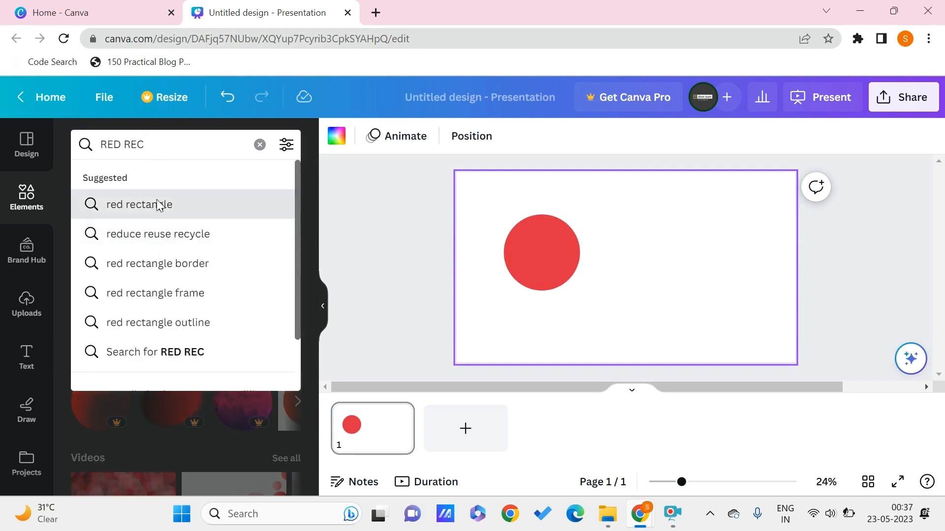
Swap in a grey circle shape and drag it to the slide's left side
left_click(139, 204)
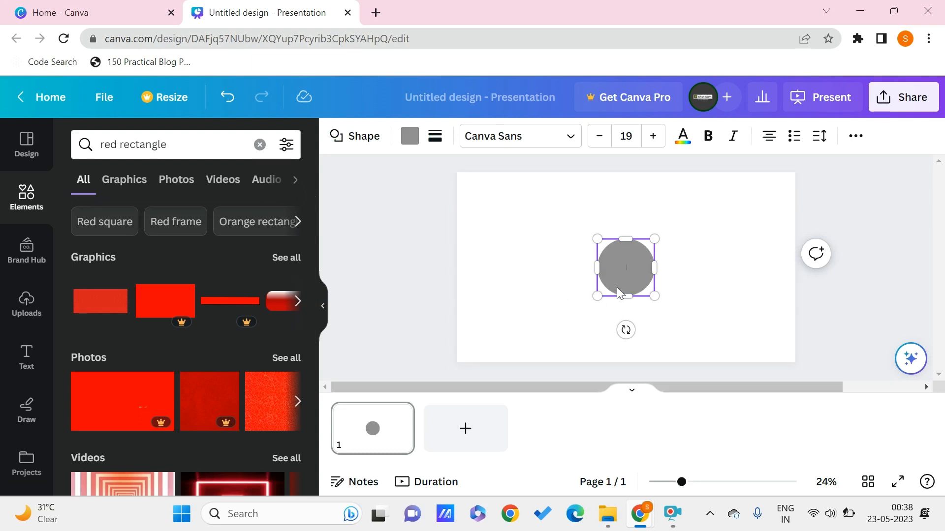
mouse_move(625, 239)
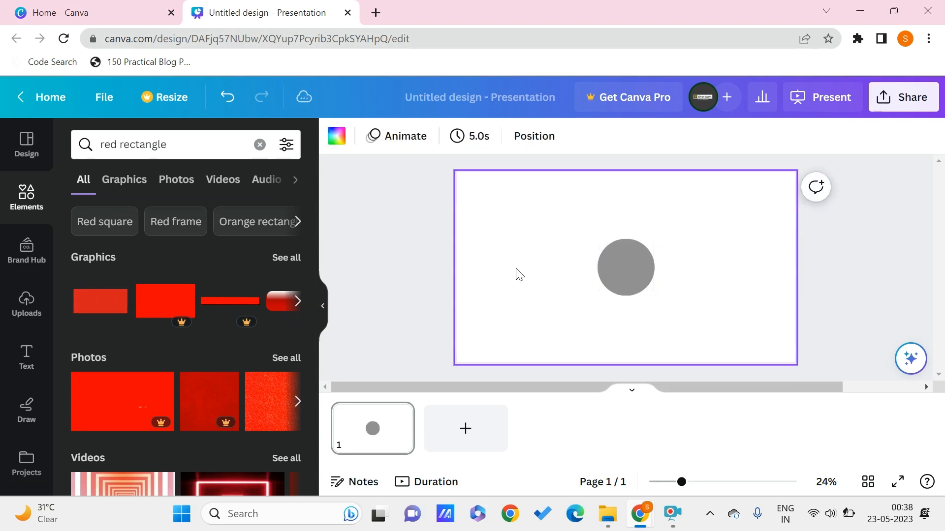
left_click_drag(625, 268, 534, 261)
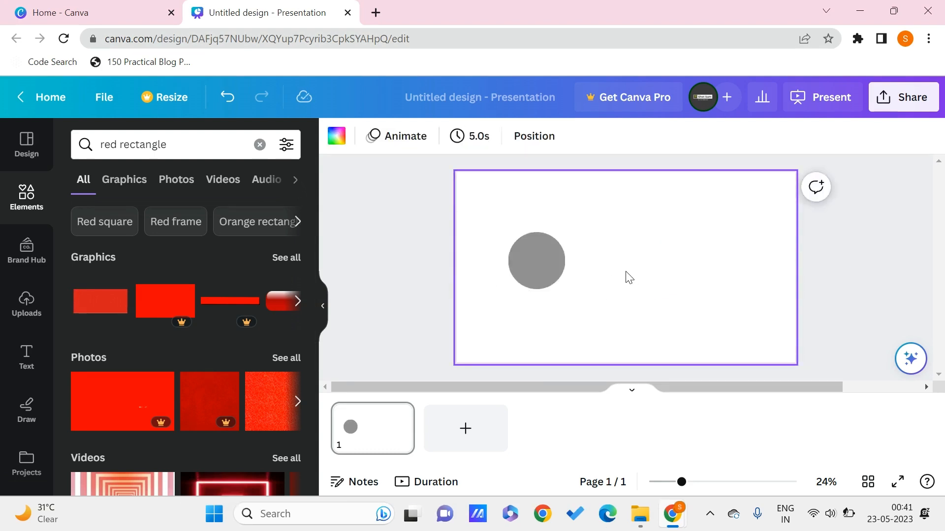
Add a yellow sticky note and drag it to the right of the circle
left_click(535, 260)
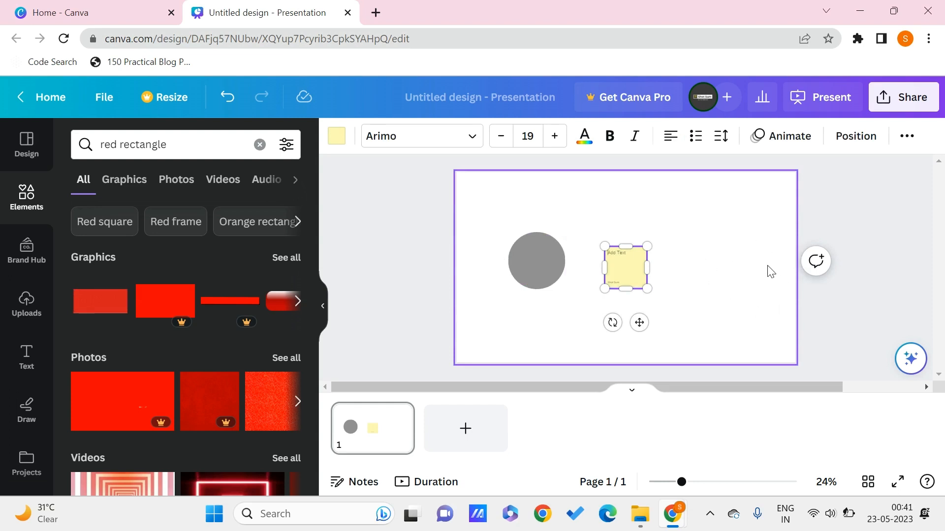
mouse_move(703, 309)
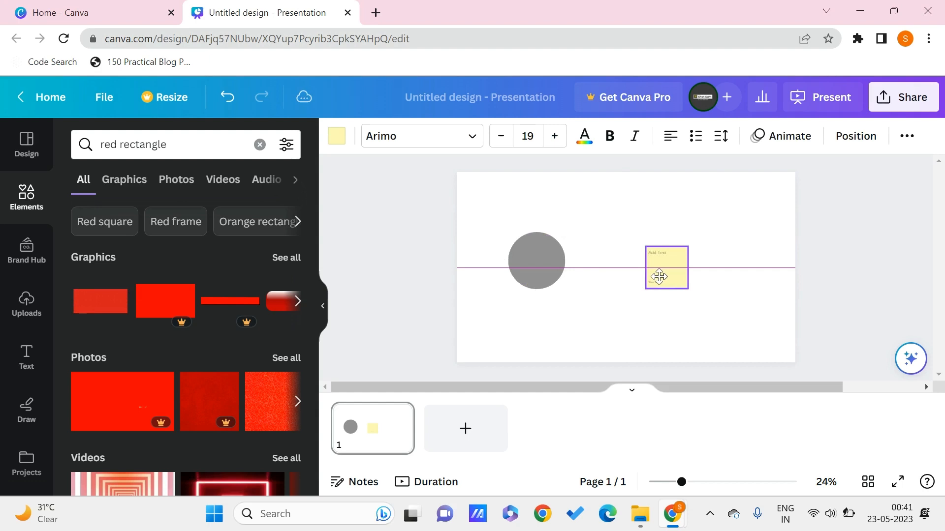
left_click_drag(659, 277, 687, 253)
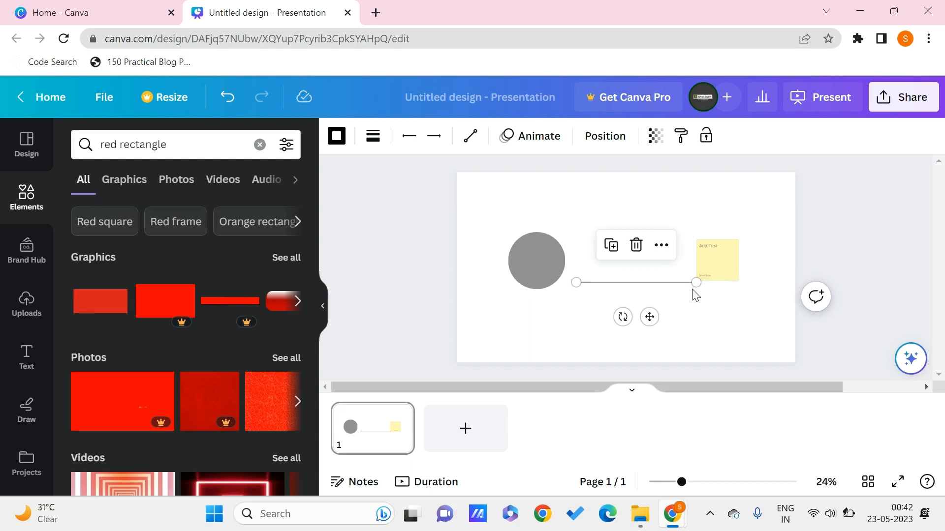
Attach the line's ends to the sticky note and the grey circle
left_click_drag(695, 282, 670, 282)
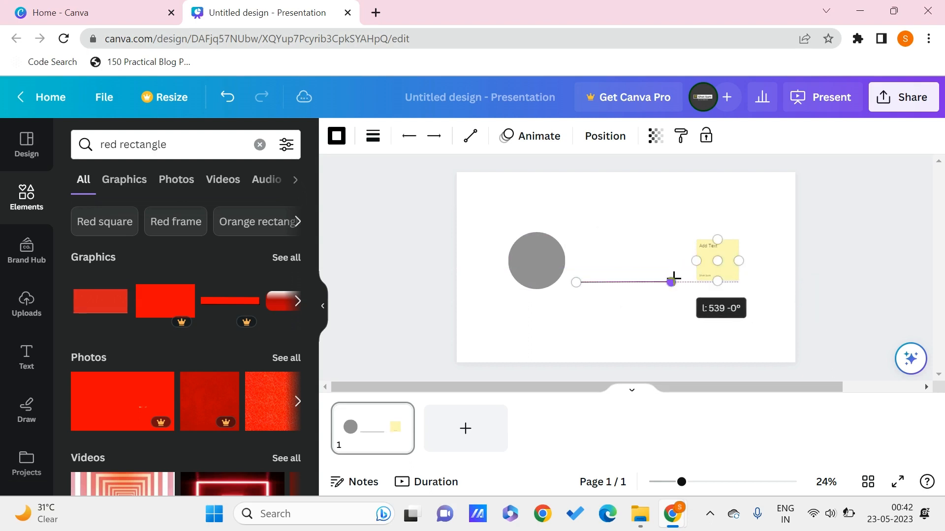
left_click_drag(669, 281, 678, 268)
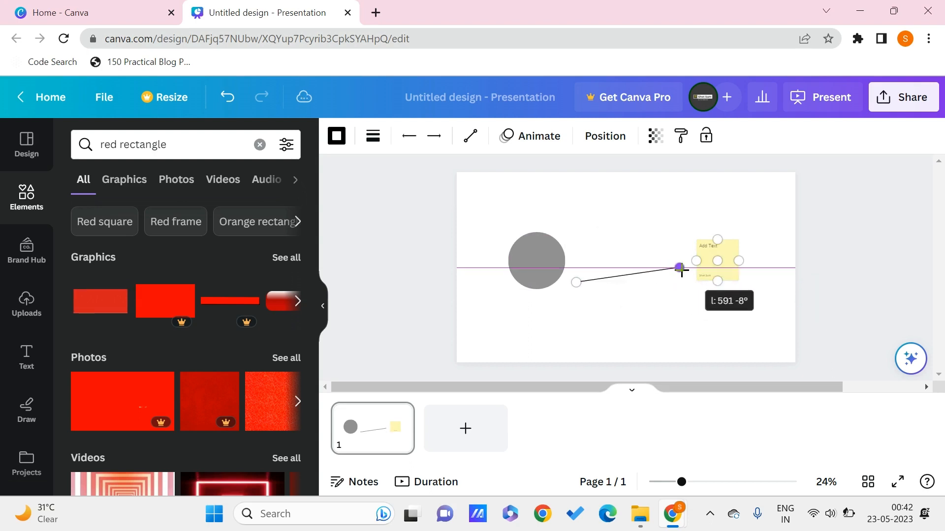
left_click_drag(679, 268, 673, 267)
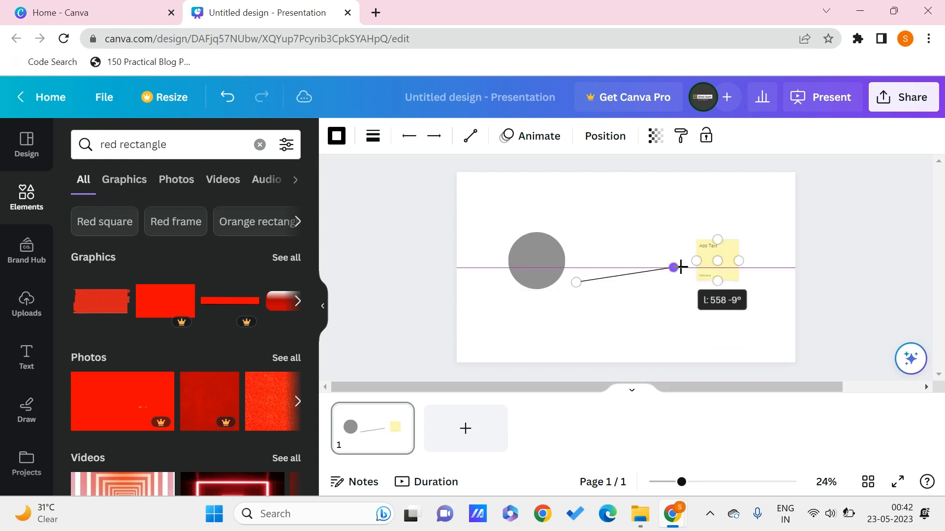
left_click_drag(671, 266, 684, 267)
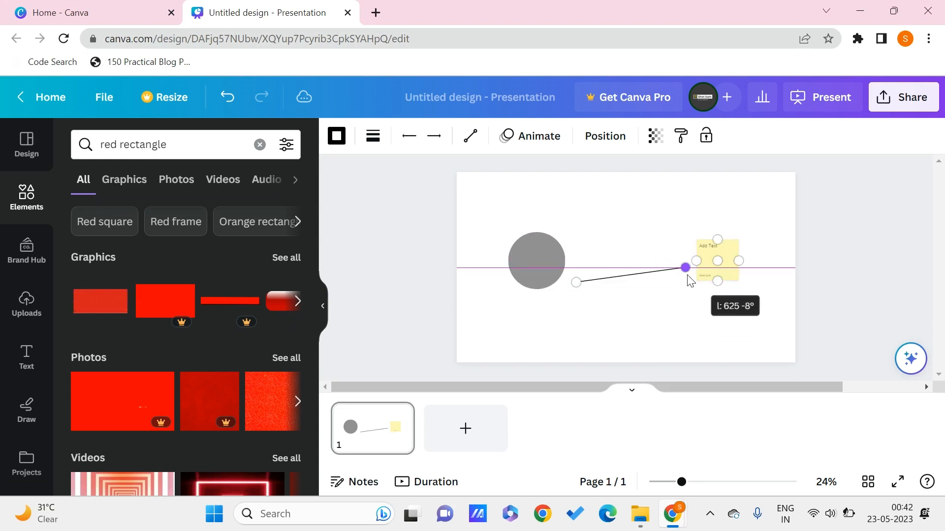
left_click_drag(684, 268, 678, 269)
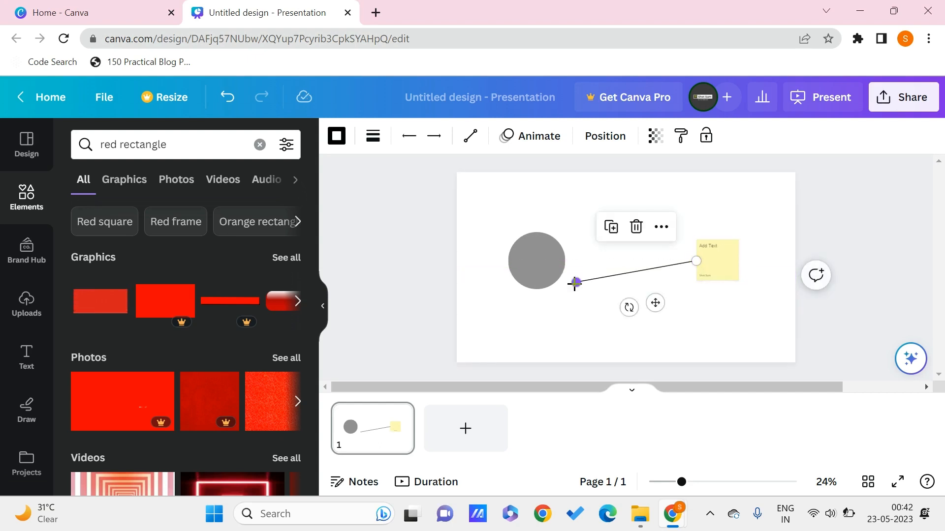
left_click_drag(572, 283, 564, 260)
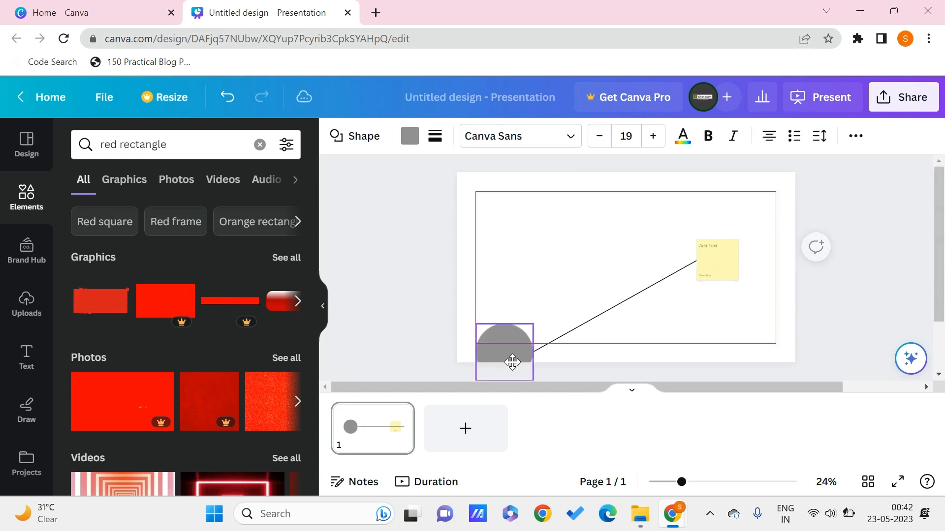
Move the circle to the upper left, raise the sticky note level with it, and select the connector
left_click_drag(512, 353, 498, 191)
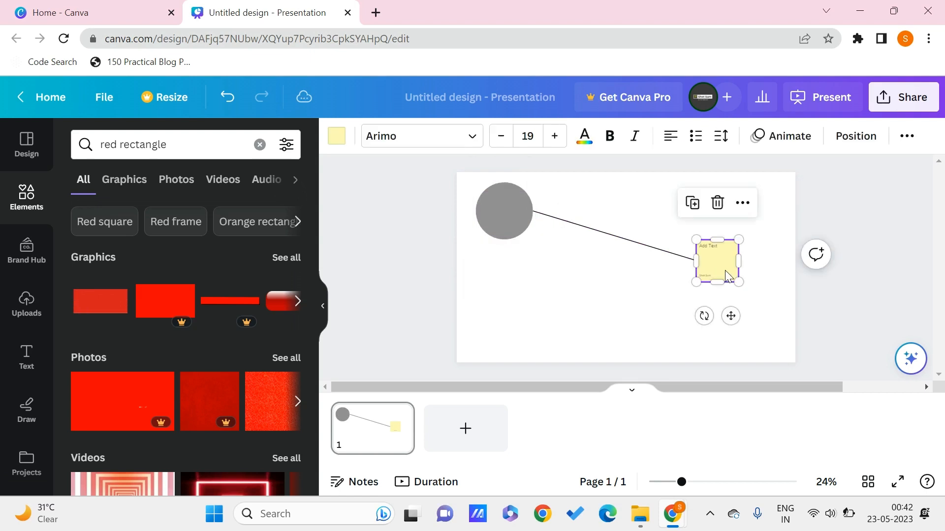
left_click_drag(717, 260, 729, 232)
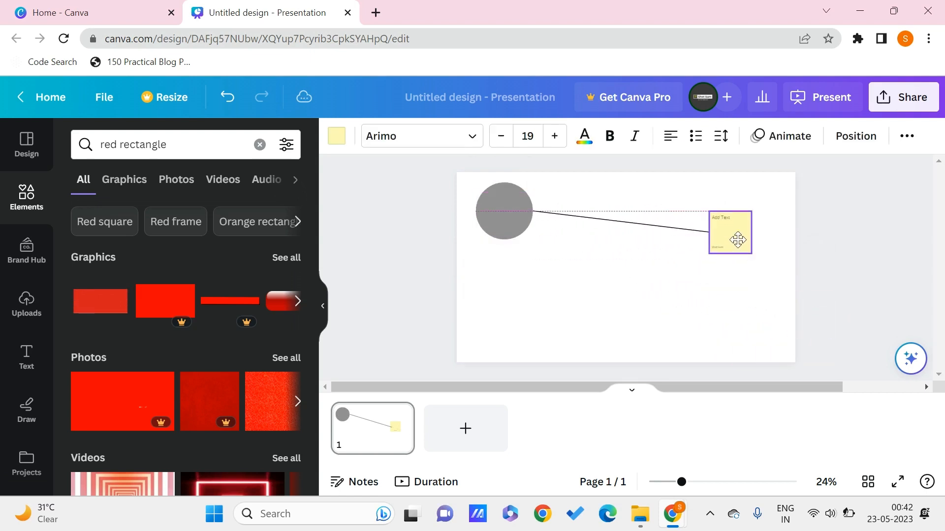
left_click(729, 233)
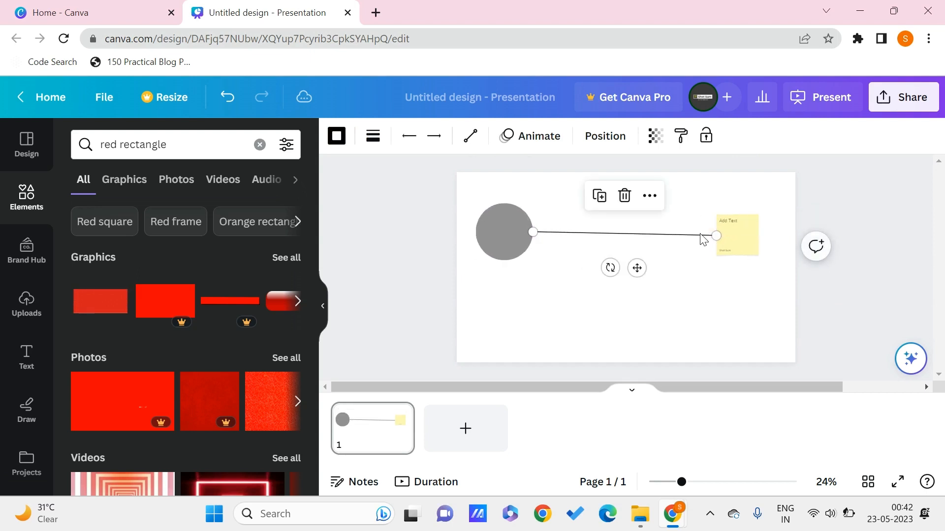
Detach the connector's end and reattach it to the sticky note
left_click_drag(714, 235, 735, 207)
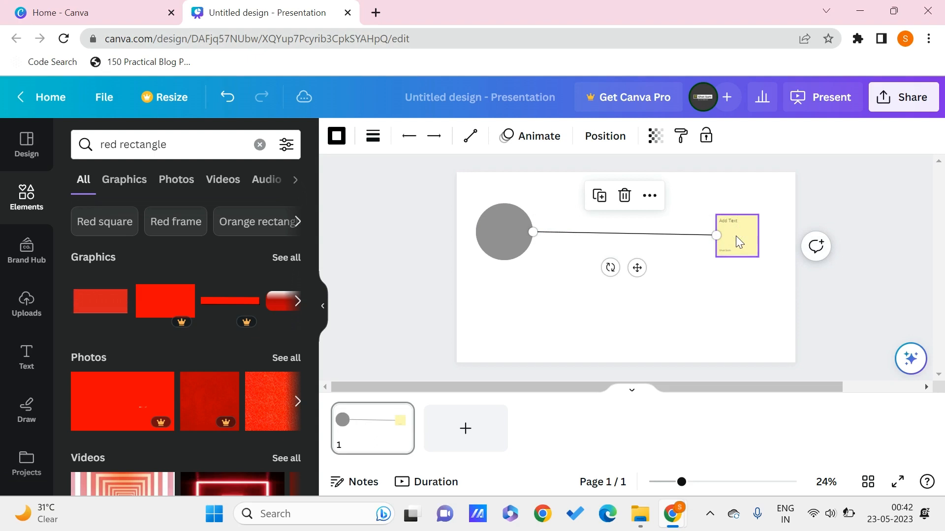
left_click_drag(714, 235, 774, 191)
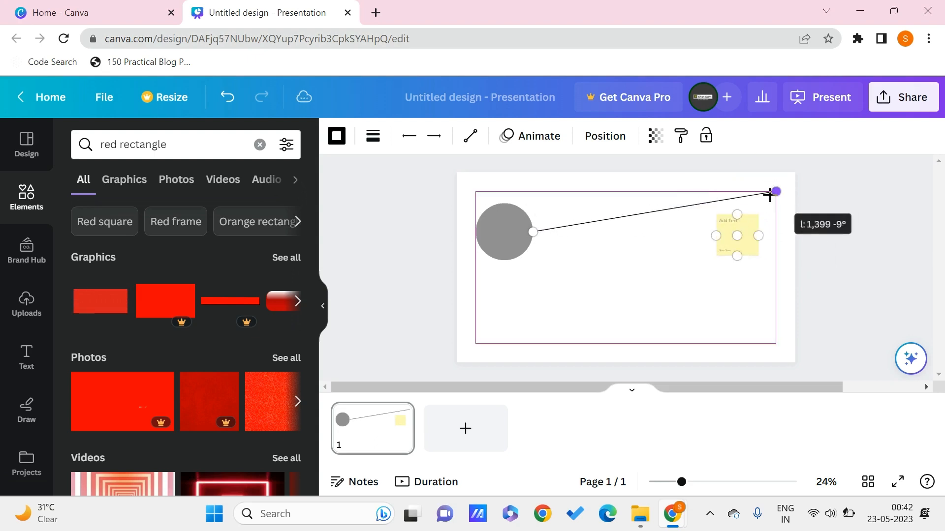
left_click_drag(773, 192, 716, 235)
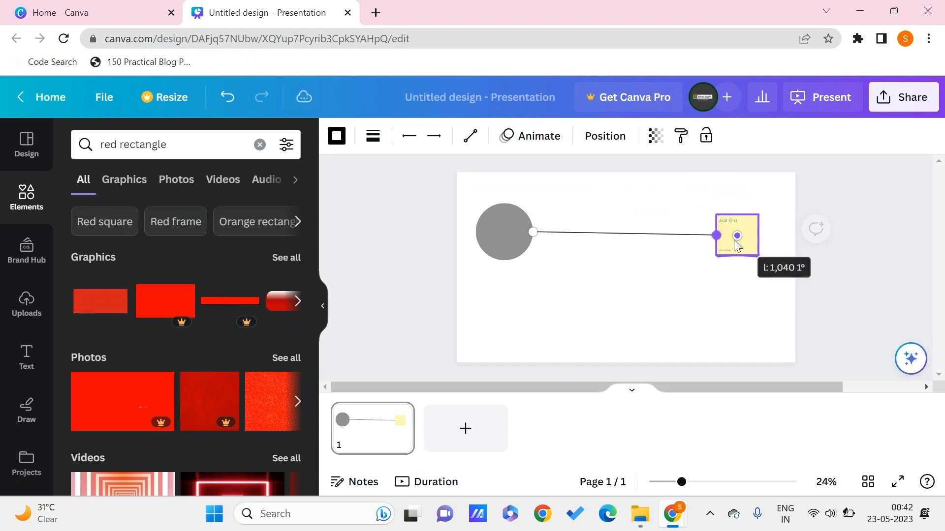
left_click_drag(737, 235, 737, 258)
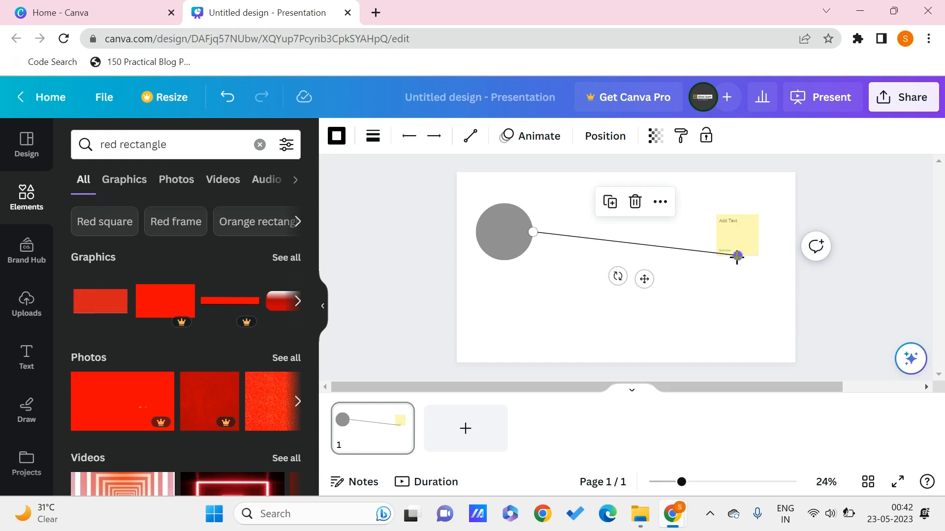
left_click_drag(736, 258, 758, 235)
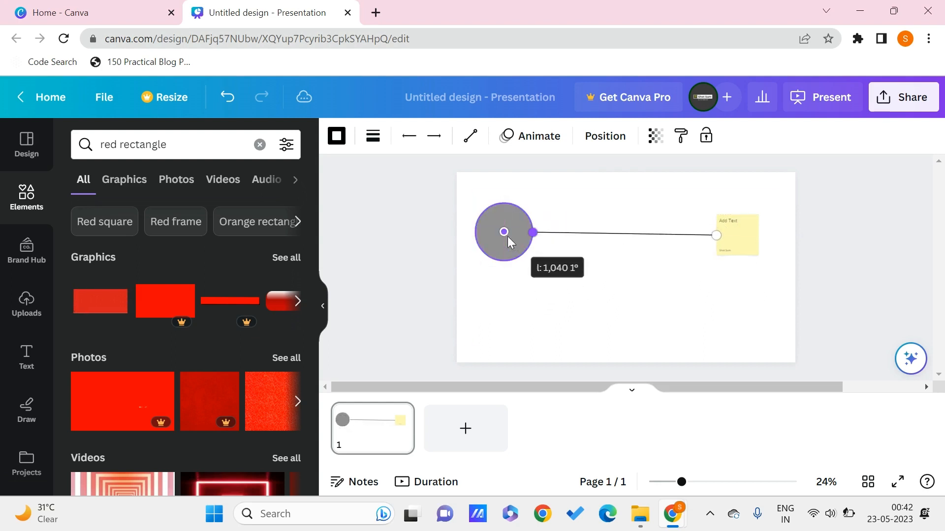
Attach the connector's start to the circle and move the circle to test the link
left_click_drag(534, 233, 505, 261)
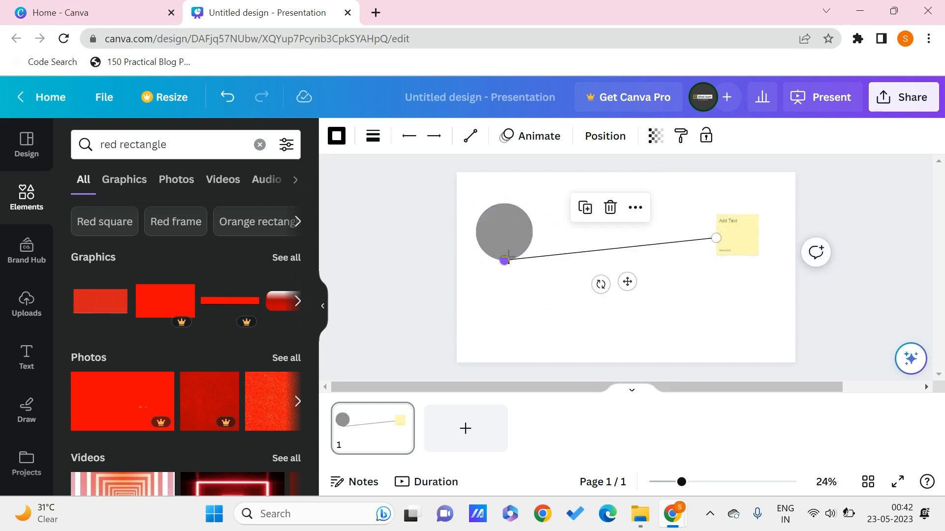
left_click(504, 232)
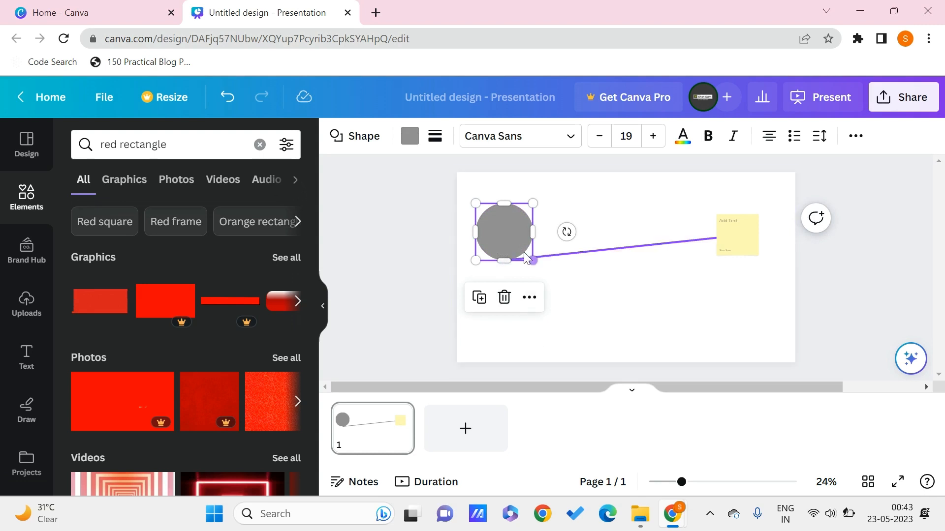
left_click_drag(504, 232, 547, 325)
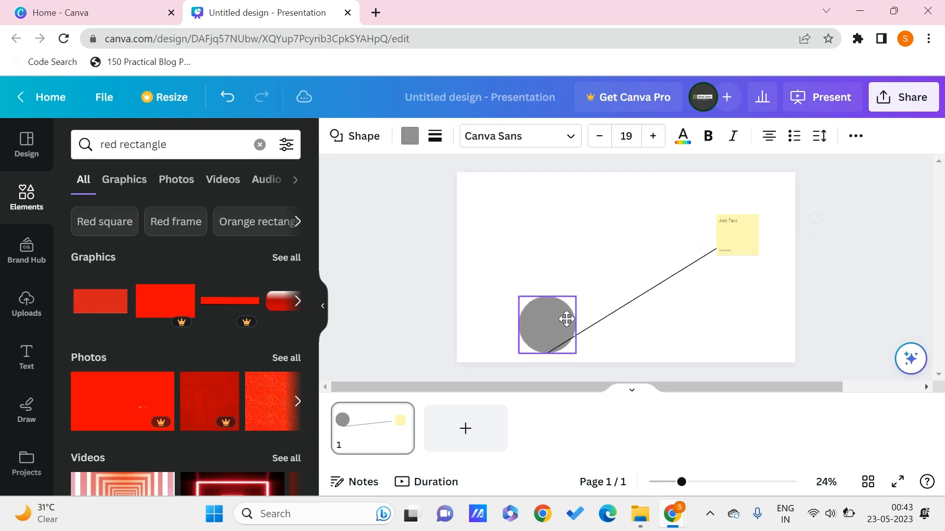
left_click_drag(547, 325, 566, 249)
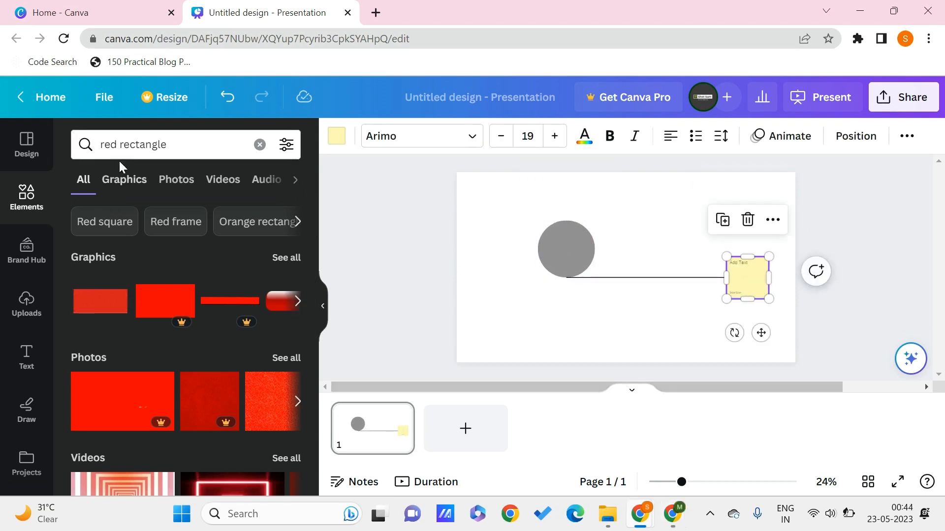
Clear the red rectangle search in Elements
left_click(260, 145)
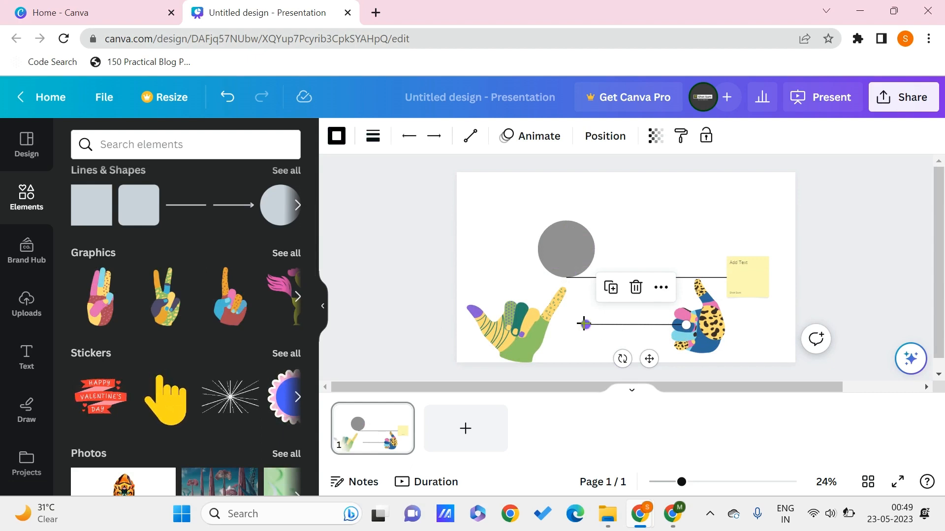
Drag the new line's start onto the left hand and its end onto the right hand
left_click_drag(585, 324, 515, 287)
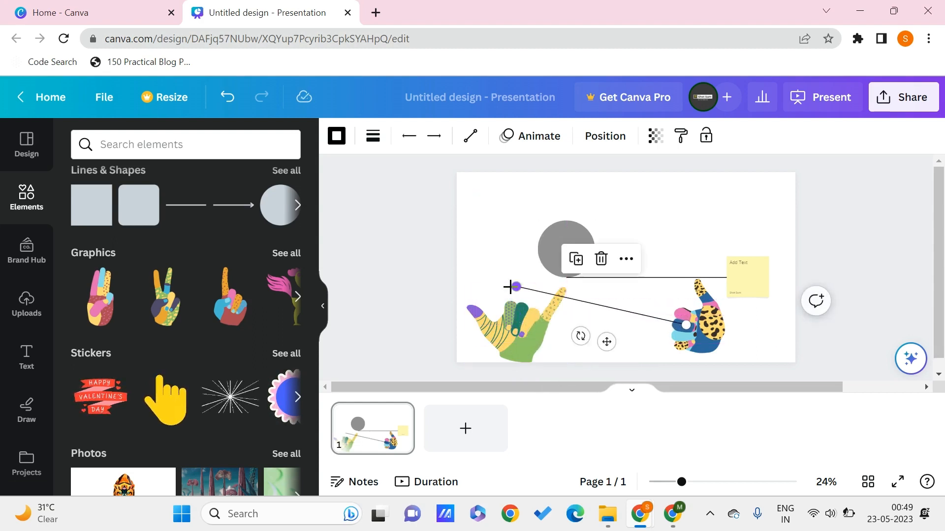
left_click_drag(512, 287, 671, 343)
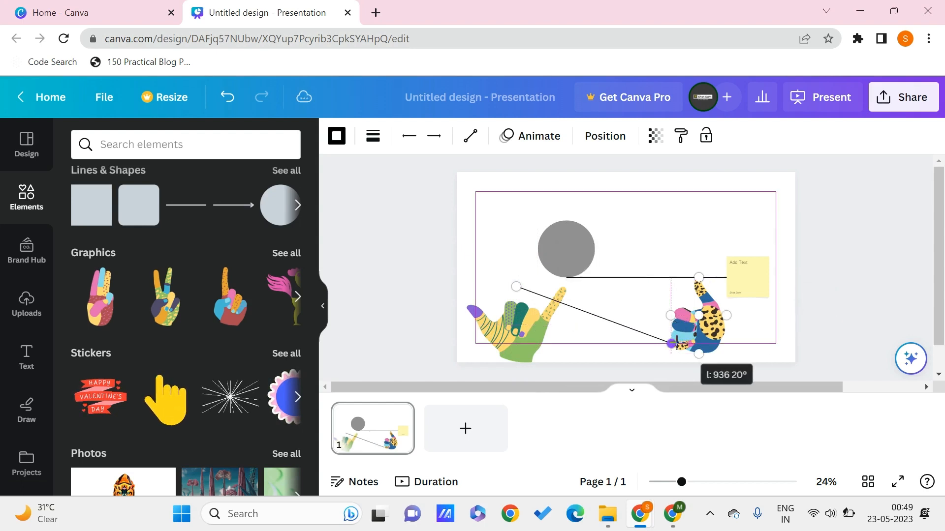
left_click_drag(670, 343, 698, 287)
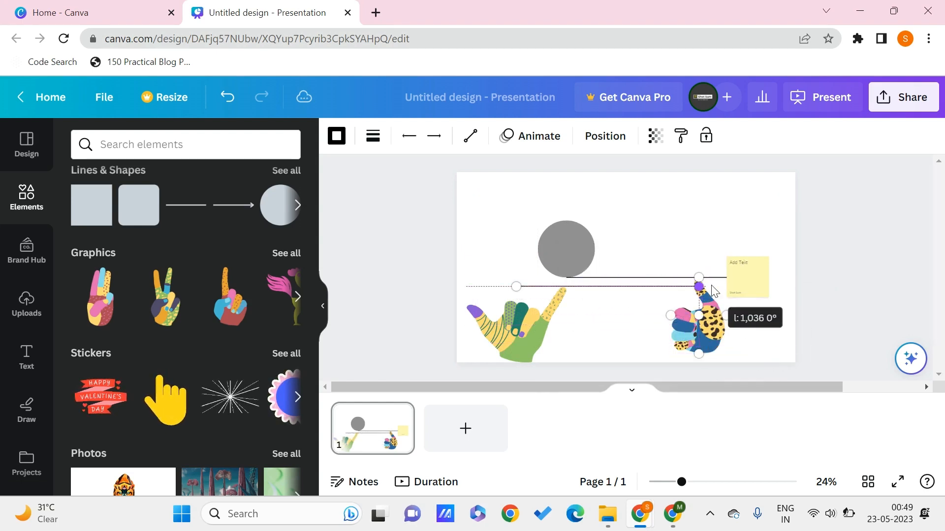
left_click_drag(697, 278, 697, 354)
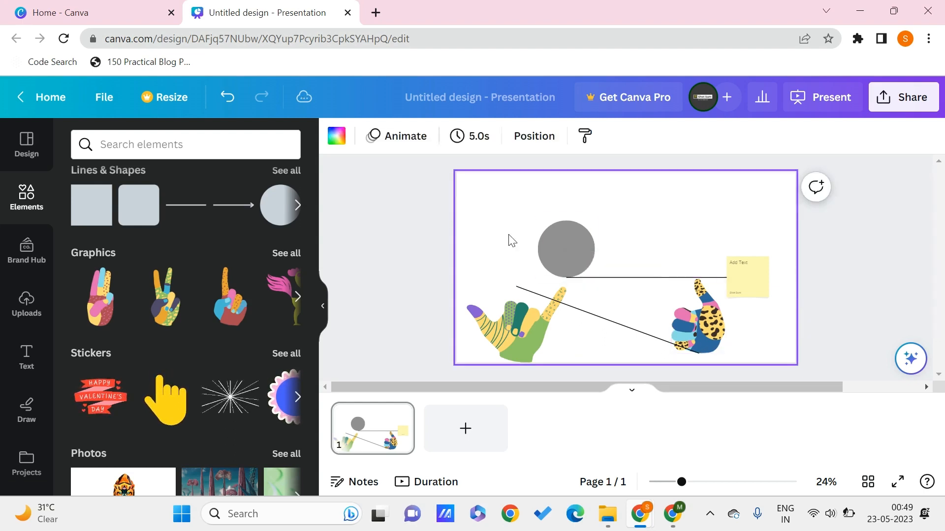
Move the grey circle toward the top-left and change its shape to a five-point star
left_click(746, 277)
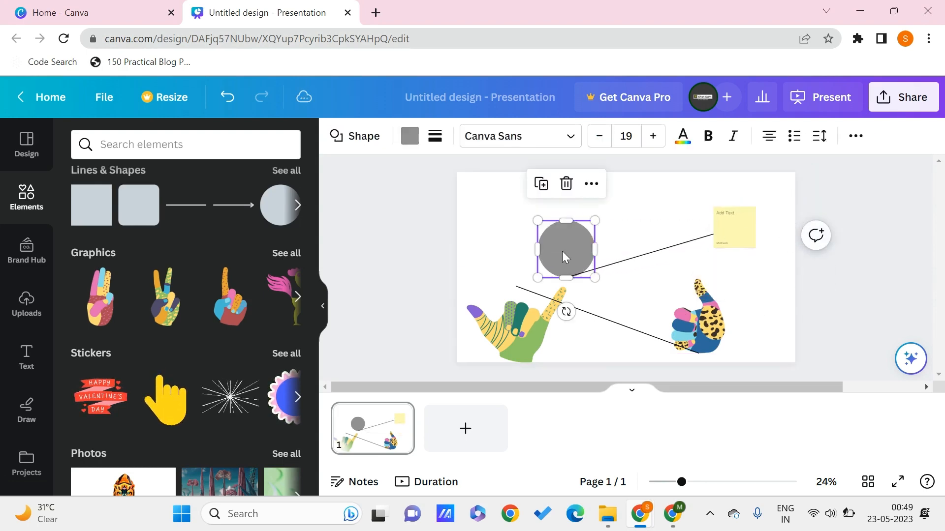
left_click_drag(565, 248, 536, 220)
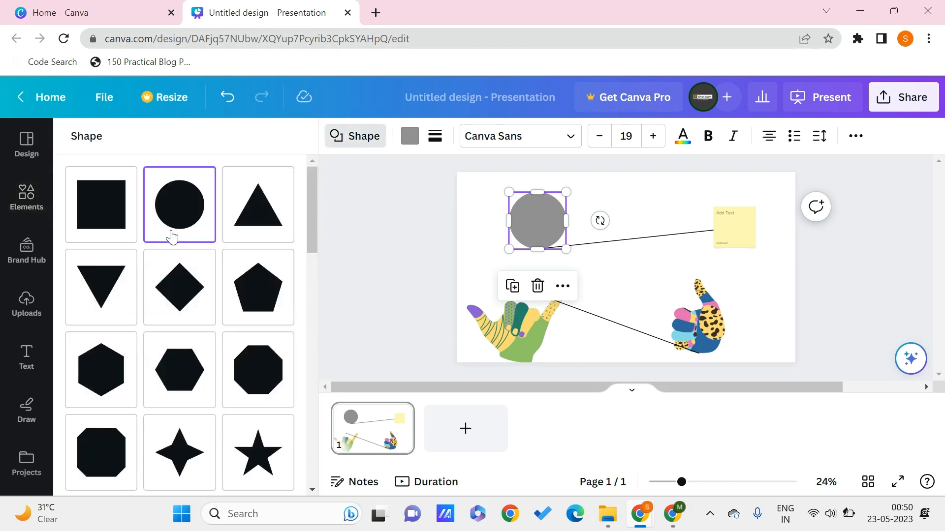
mouse_move(179, 370)
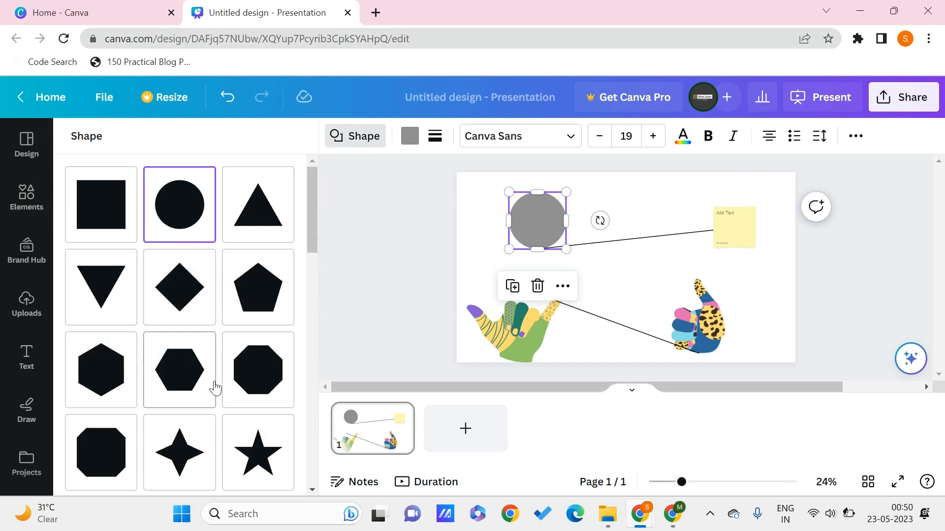
left_click(258, 452)
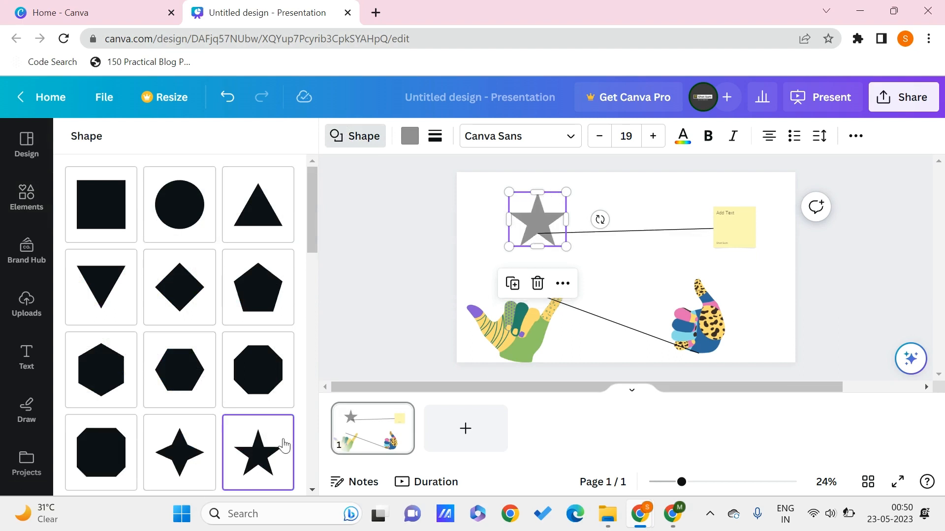